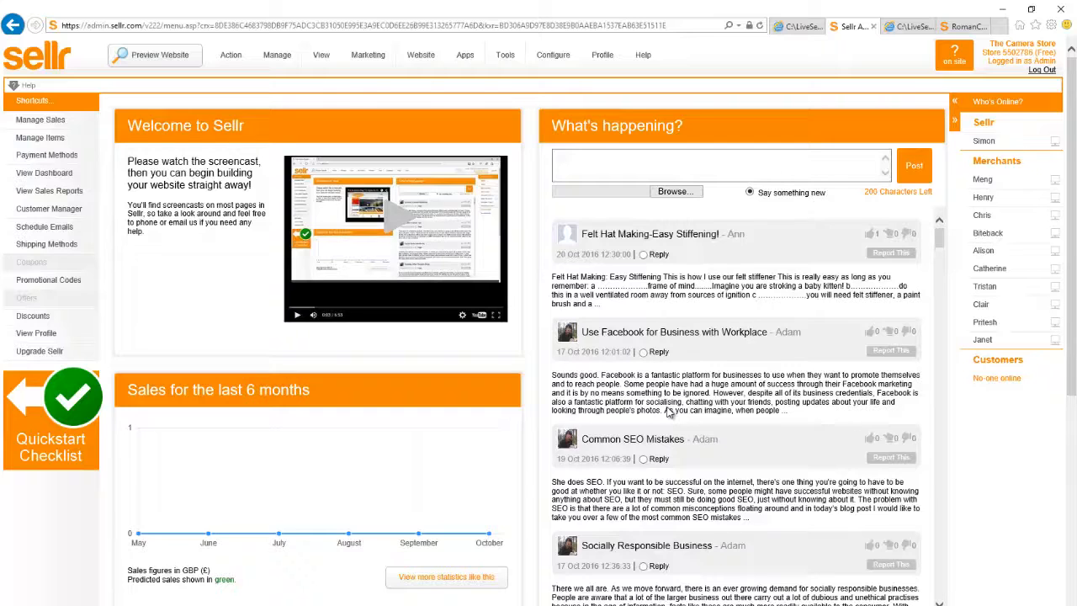
pyautogui.moveTo(682, 411)
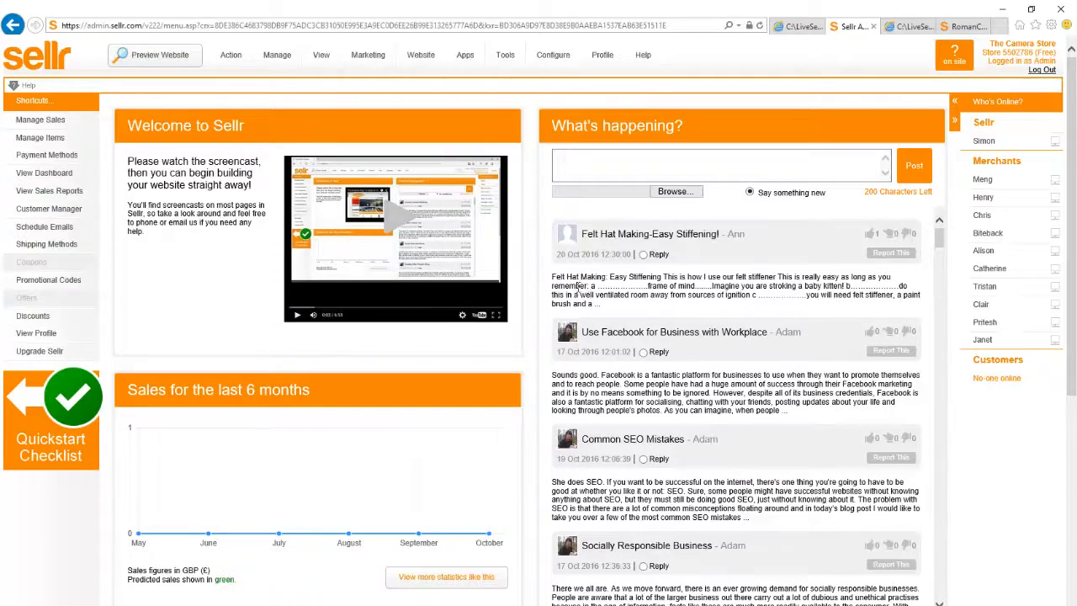
# Start a new item in Manage > Items named 'GoPro 3+ Black Edition'
pyautogui.click(311, 58)
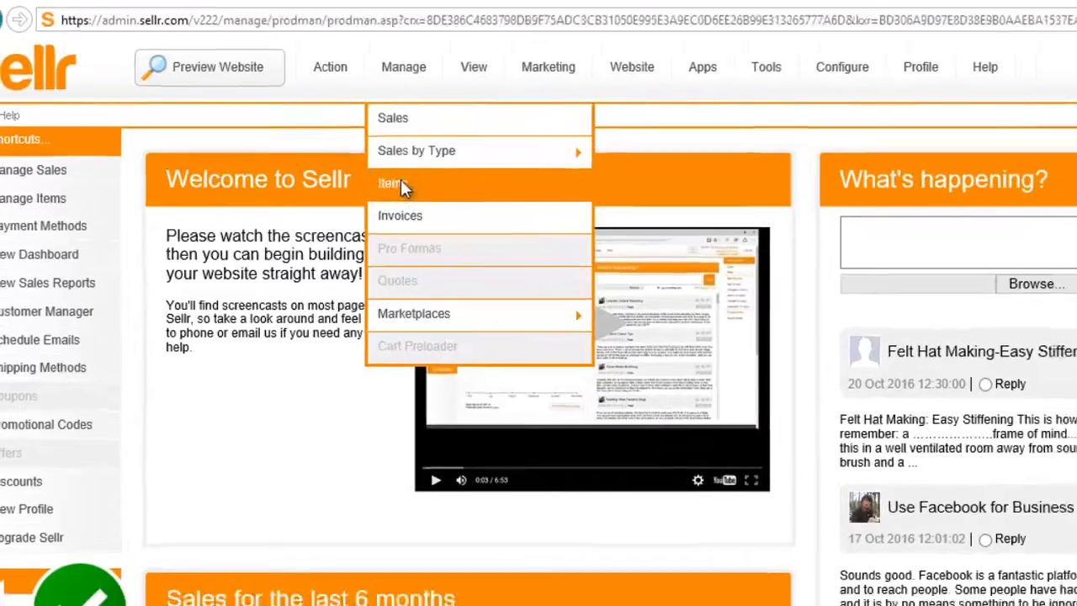
pyautogui.click(389, 183)
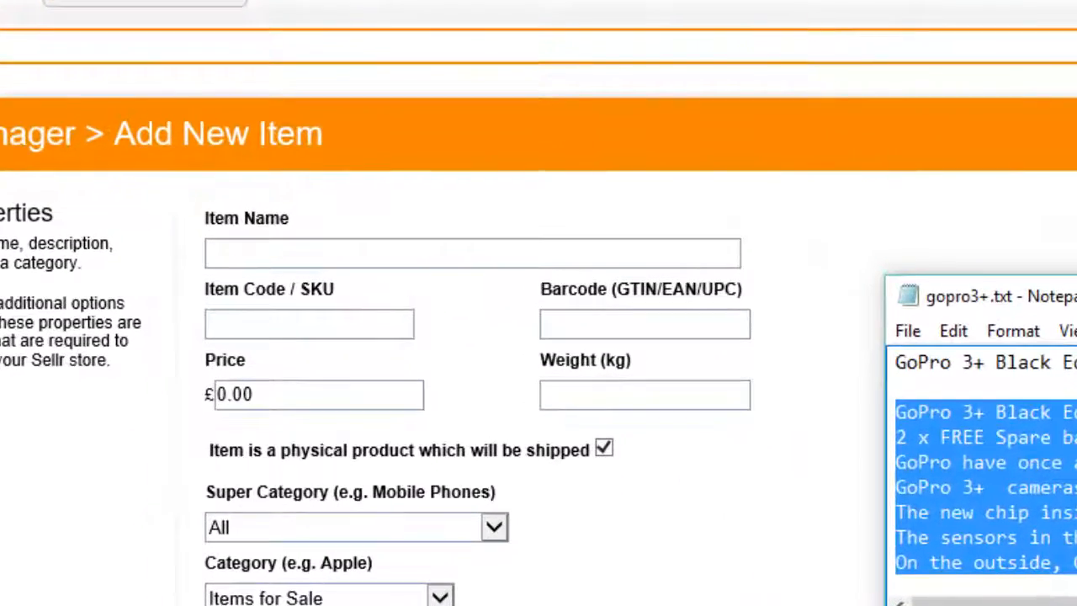
pyautogui.write('GoPro 3+ Black Edition IN STOCK here in the UK.')
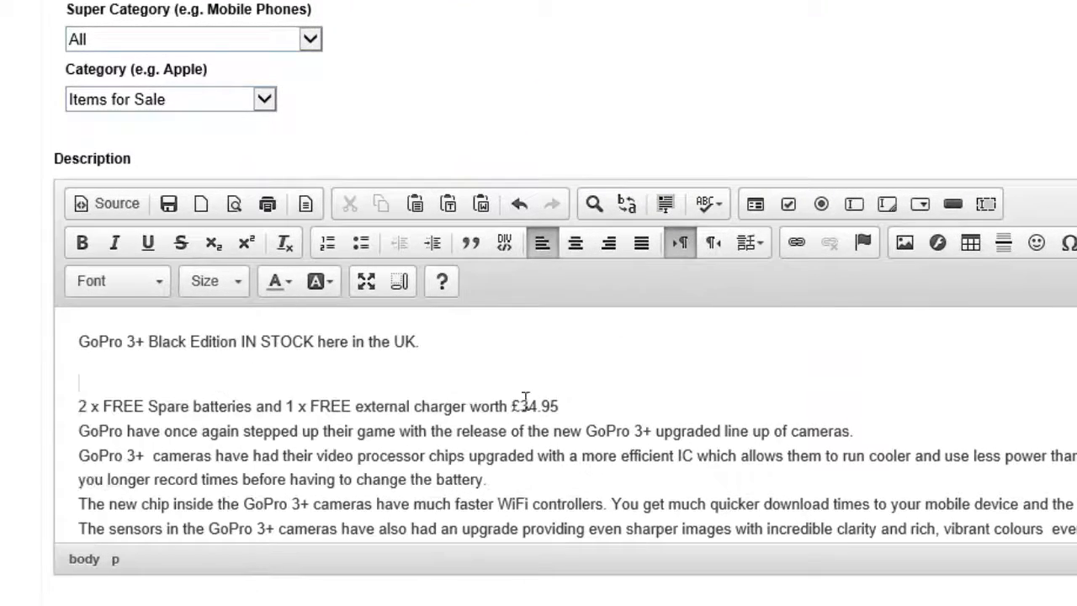
# Give the '2 x FREE Spare batteries' line a green background and larger text
pyautogui.moveTo(148, 406); pyautogui.dragTo(558, 407)
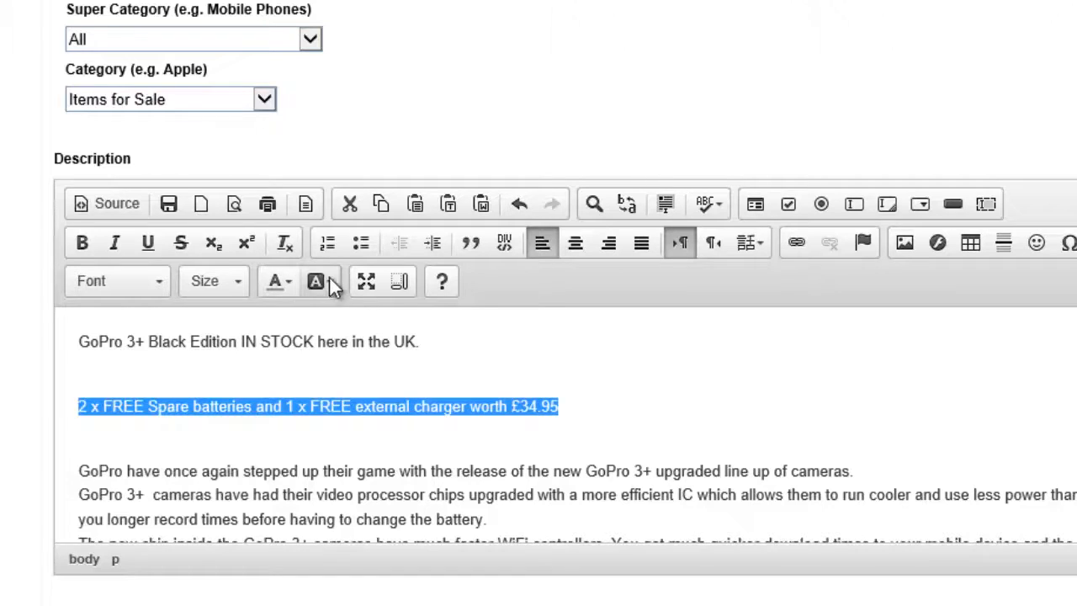
pyautogui.click(315, 281)
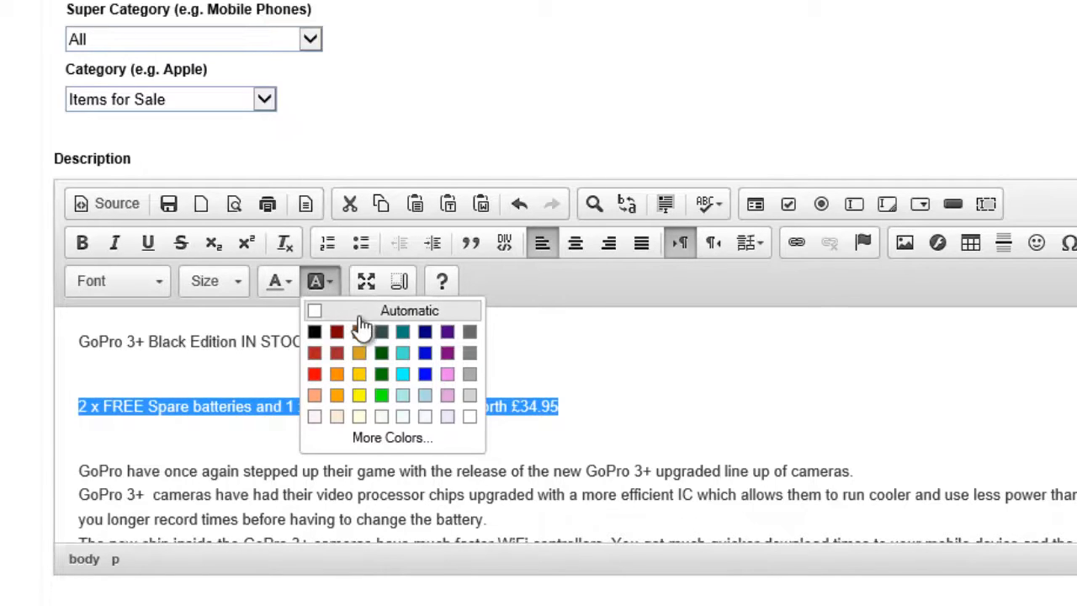
pyautogui.moveTo(381, 395)
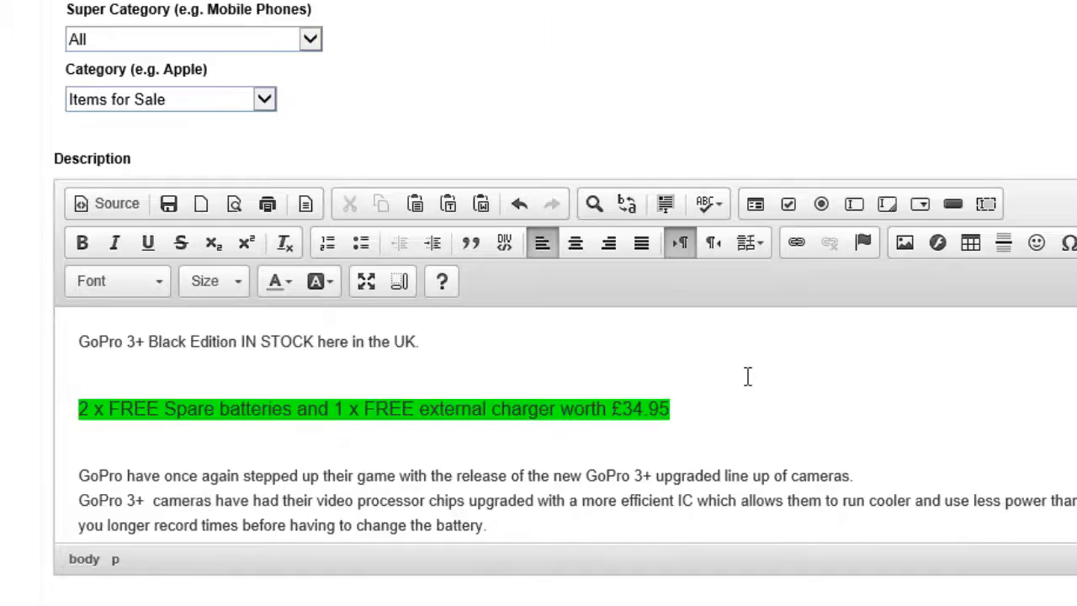
pyautogui.scroll(-3)
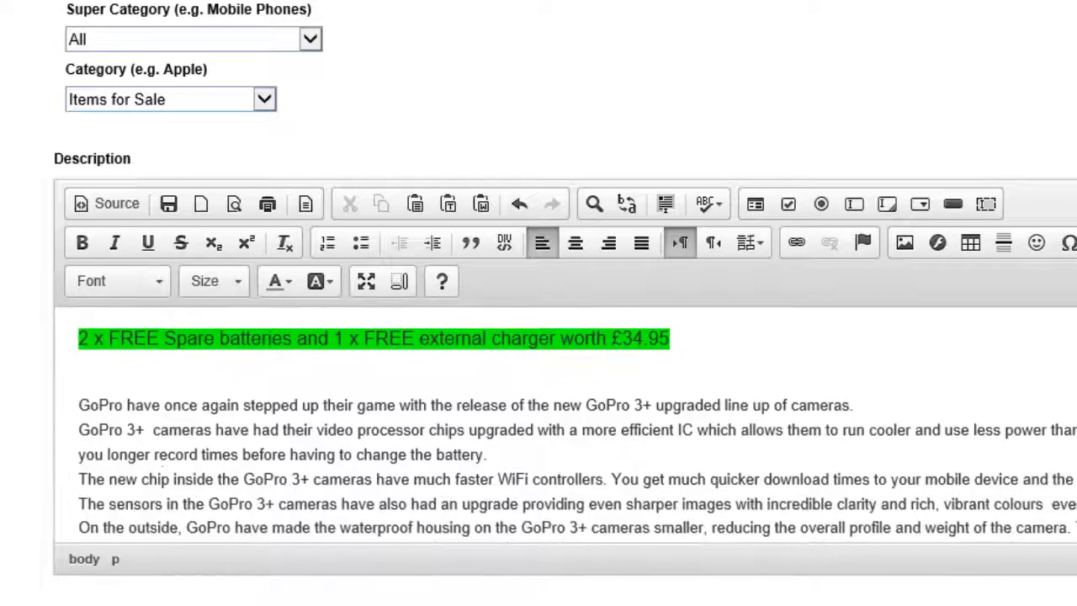
pyautogui.scroll(-3)
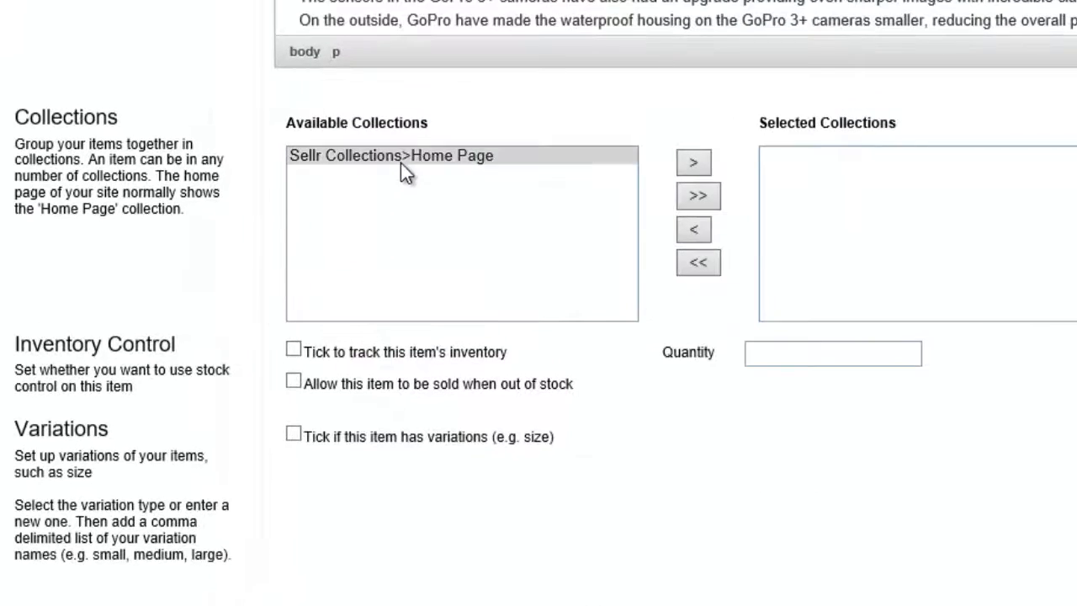
# Add the item to the Home Page collection with photo gp3black.JPG and save it
pyautogui.click(693, 161)
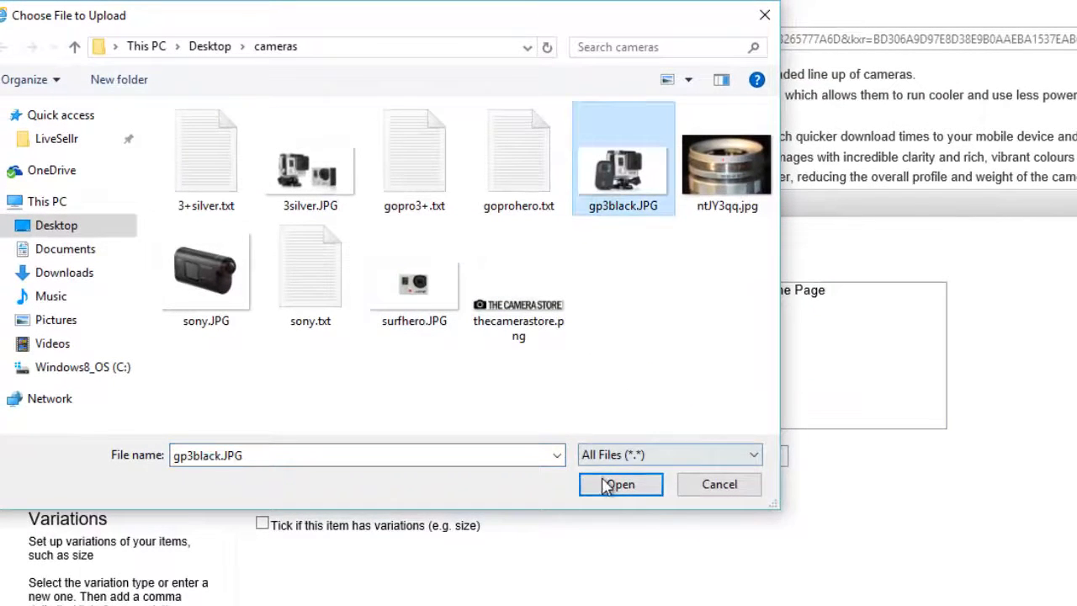
pyautogui.click(620, 484)
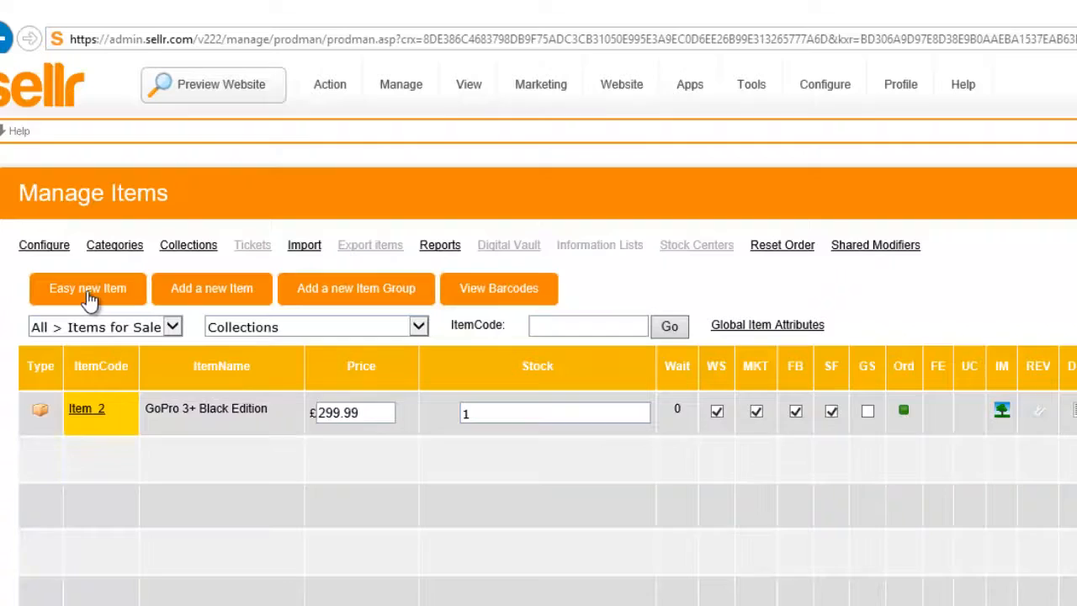
# Add the remaining camera items and go to Website > Edit Website
pyautogui.click(87, 288)
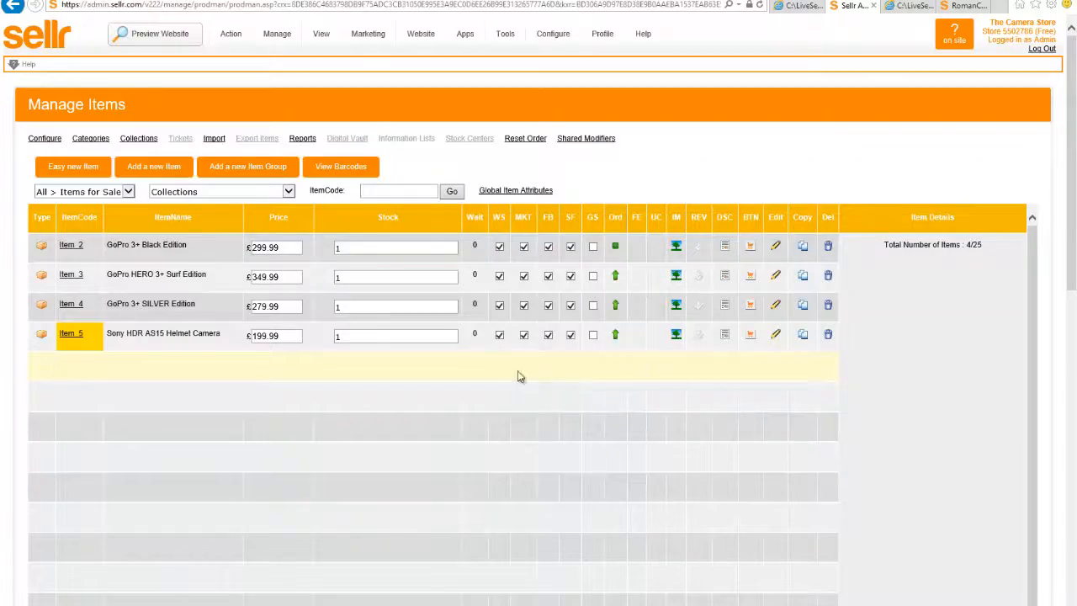
pyautogui.click(420, 33)
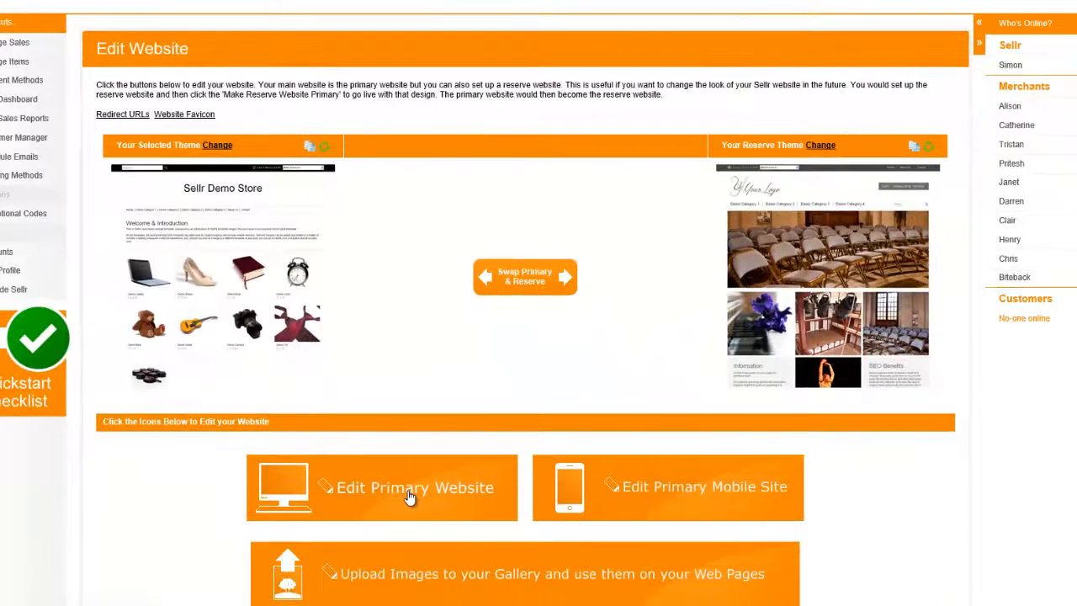
# Open The Camera Store's primary website in the live page editor
pyautogui.click(411, 486)
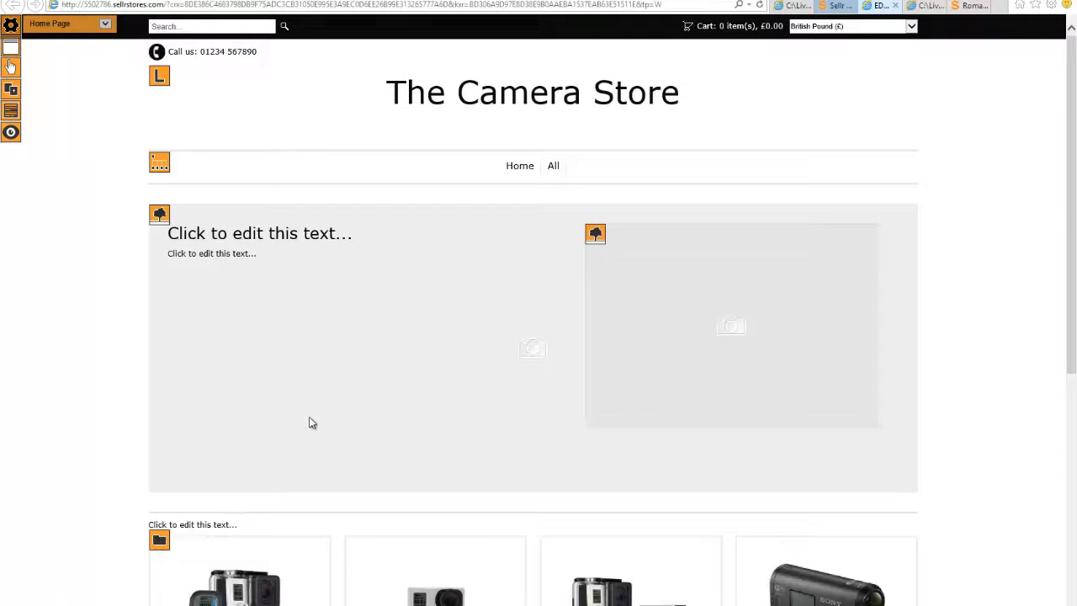
pyautogui.moveTo(107, 319)
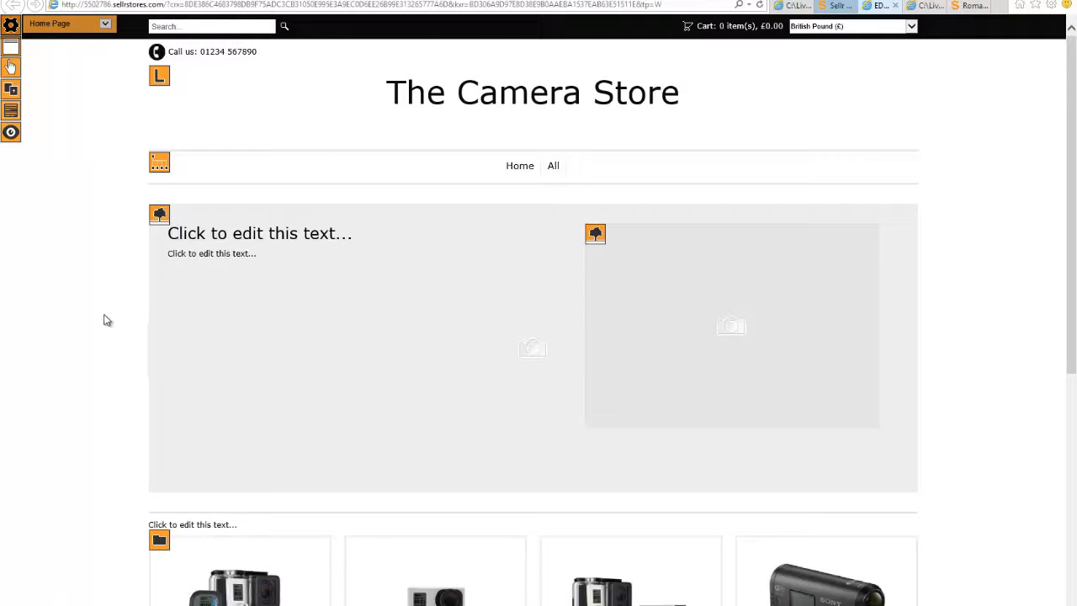
pyautogui.moveTo(95, 266)
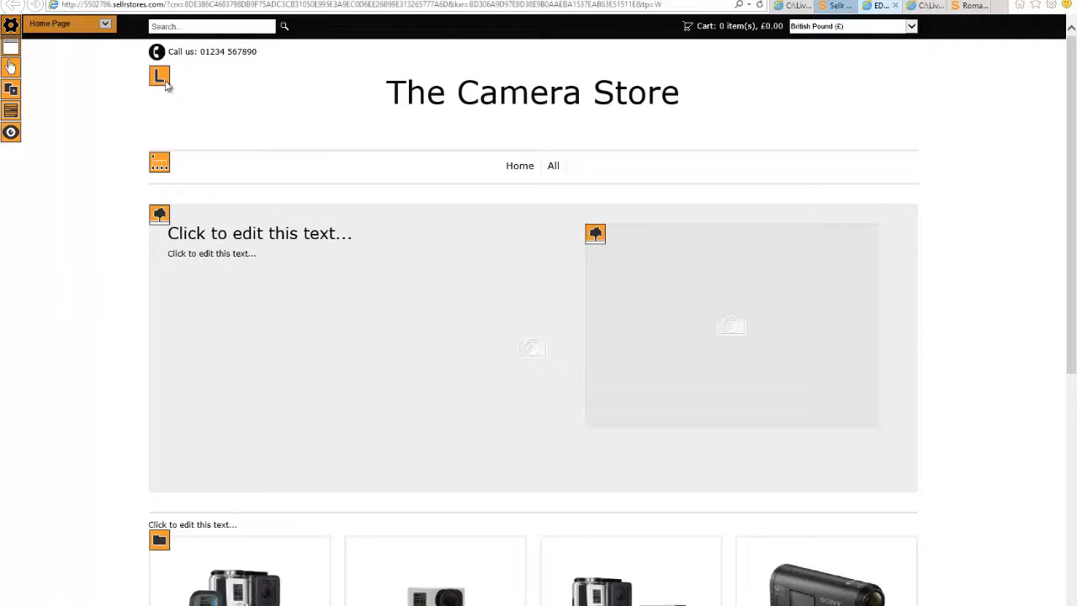
# Upload thecamerastore.png as the site logo in place of the text title
pyautogui.click(159, 76)
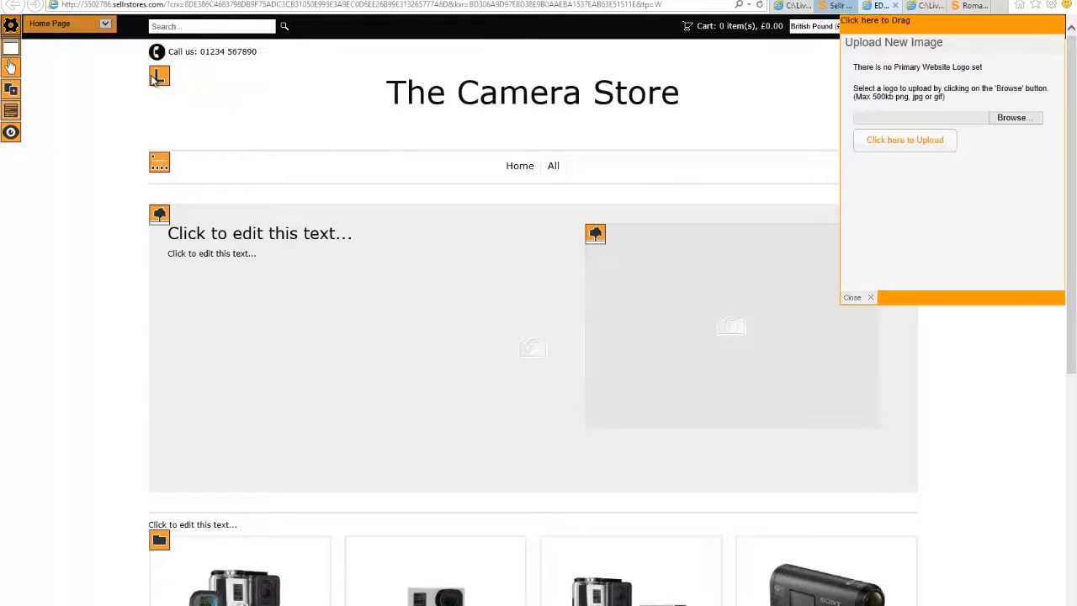
pyautogui.click(1015, 116)
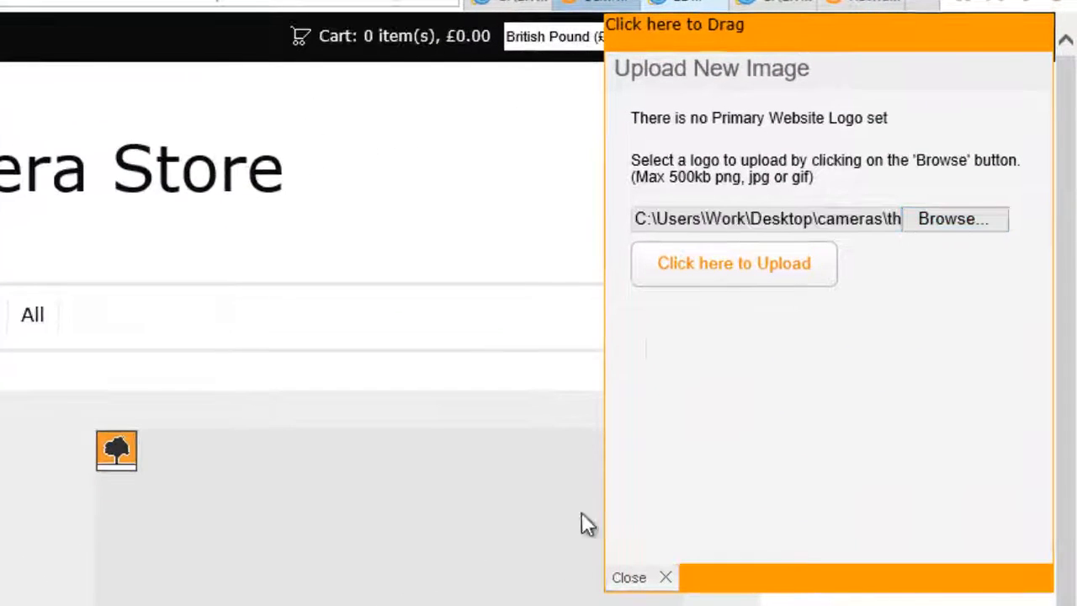
pyautogui.click(641, 577)
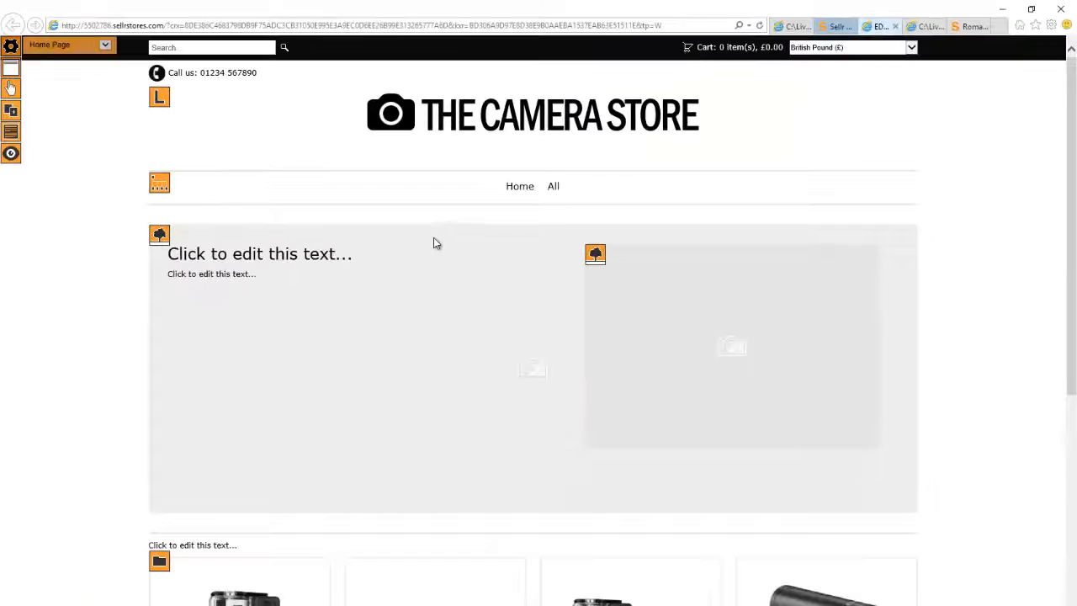
pyautogui.moveTo(362, 118)
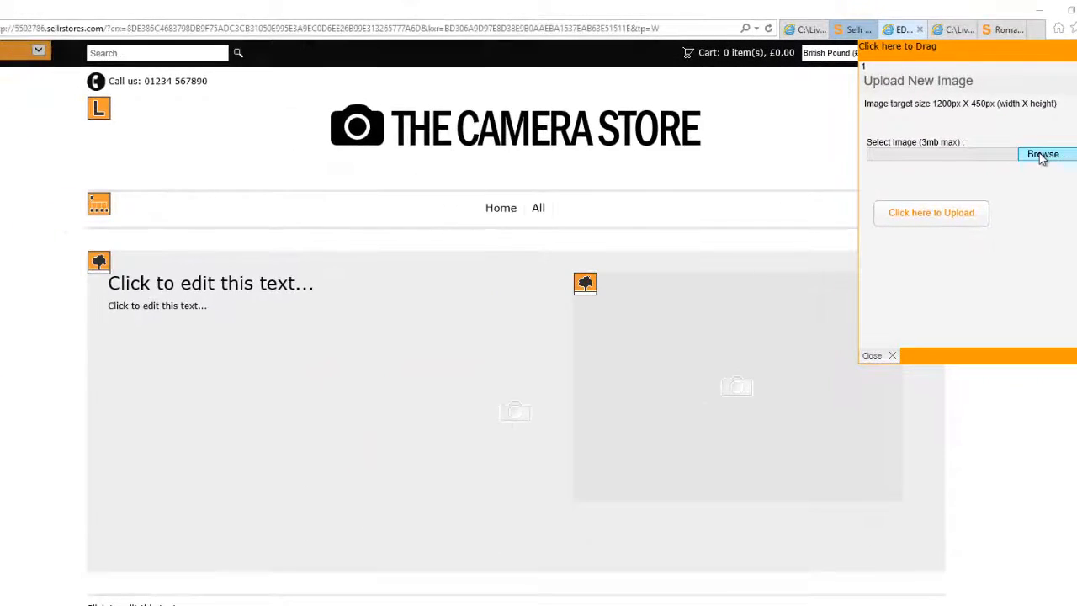
# Upload the close-up lens photo as the home page banner background
pyautogui.click(1046, 154)
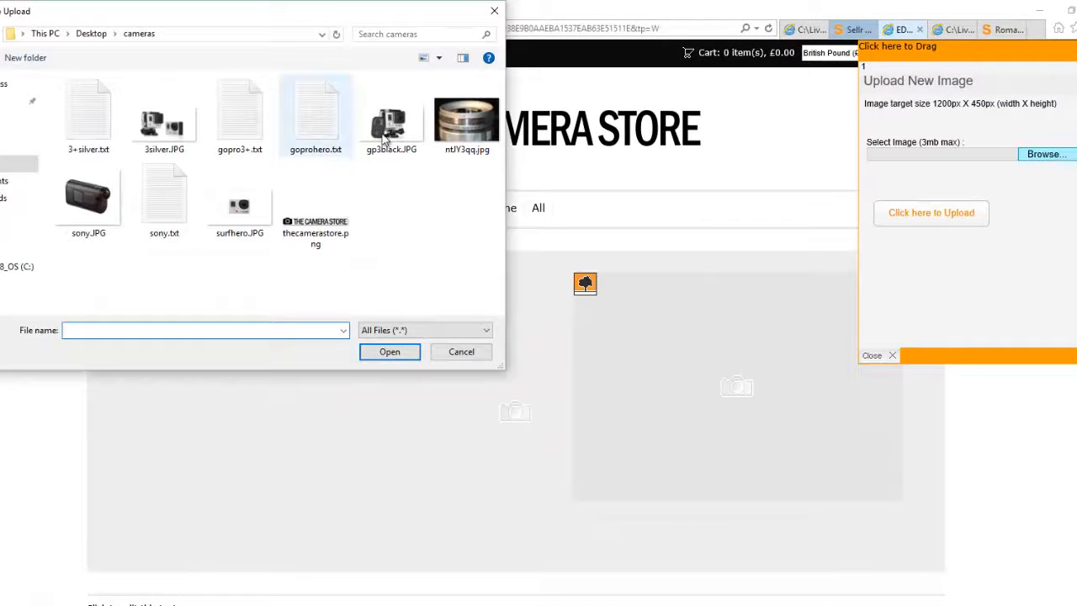
pyautogui.click(467, 118)
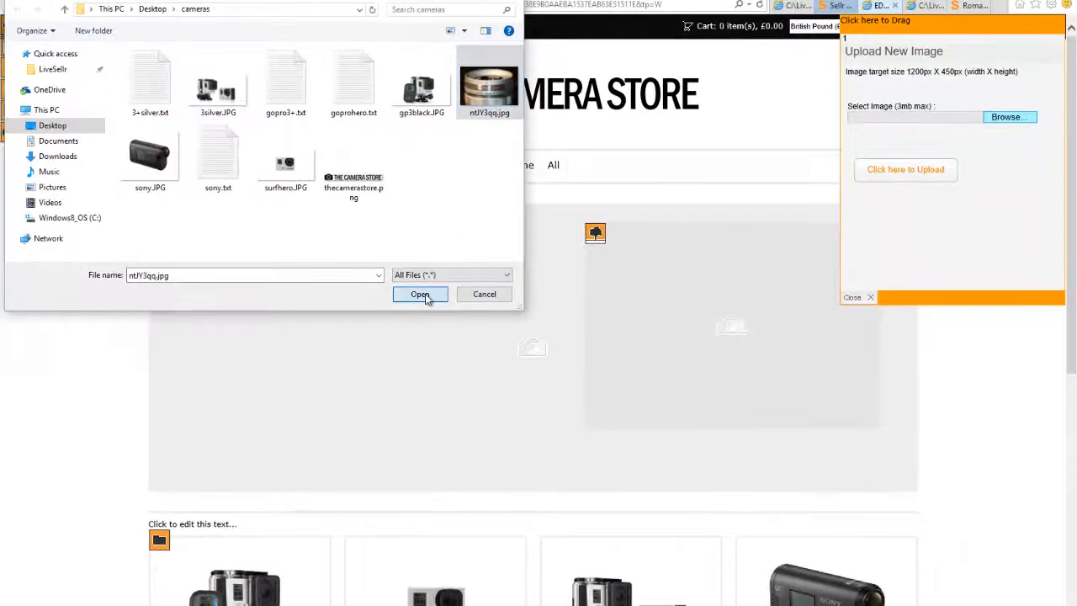
pyautogui.click(420, 294)
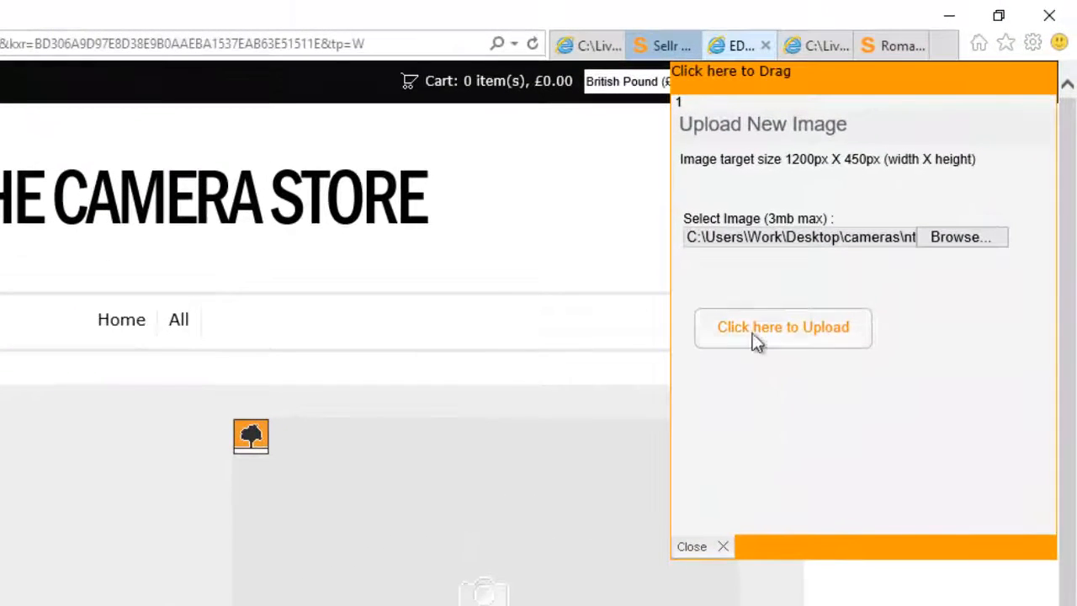
pyautogui.click(782, 328)
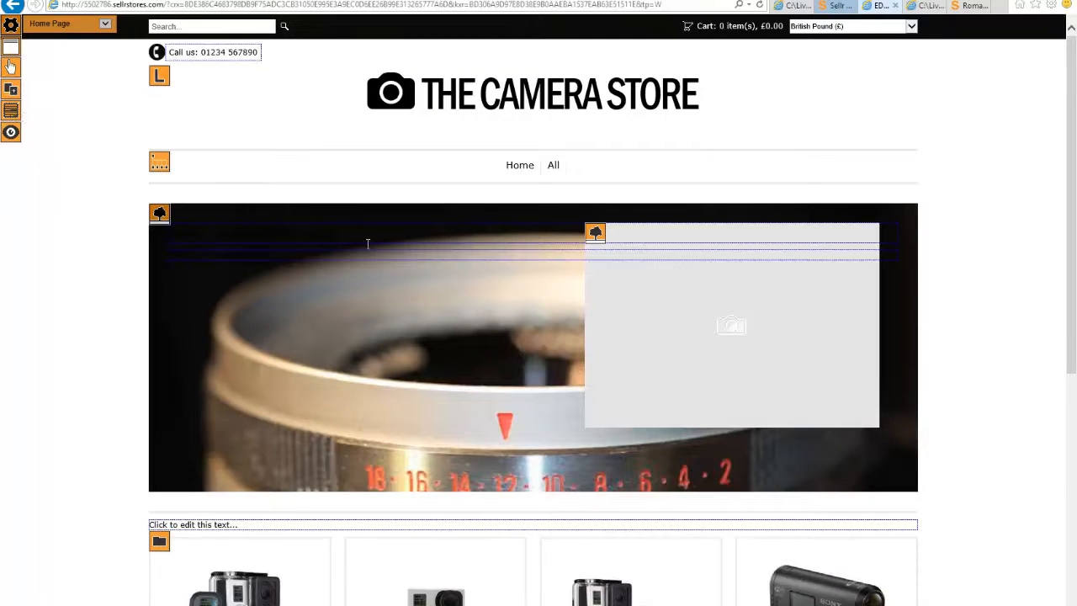
# Type 'Welcome To The Camera Store' at size 16 on the banner and save changes
pyautogui.scroll(-3)
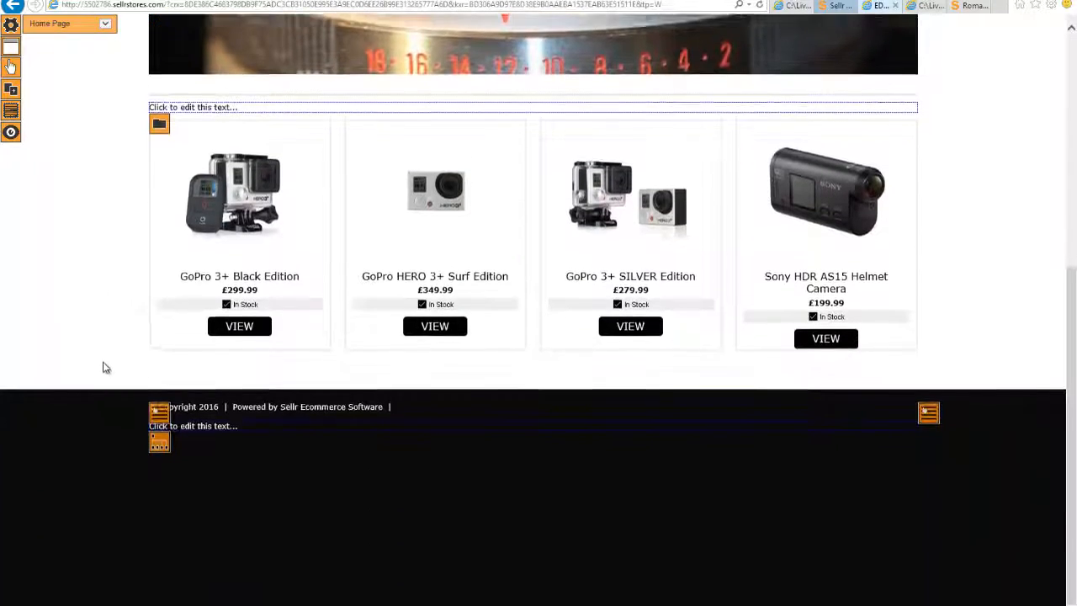
pyautogui.scroll(3)
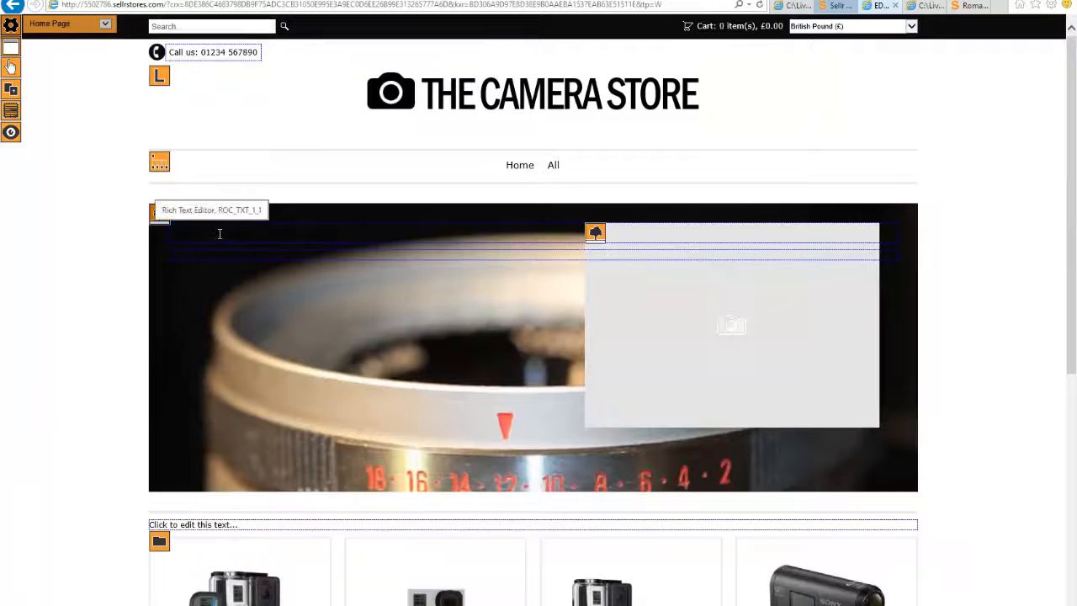
pyautogui.click(210, 233)
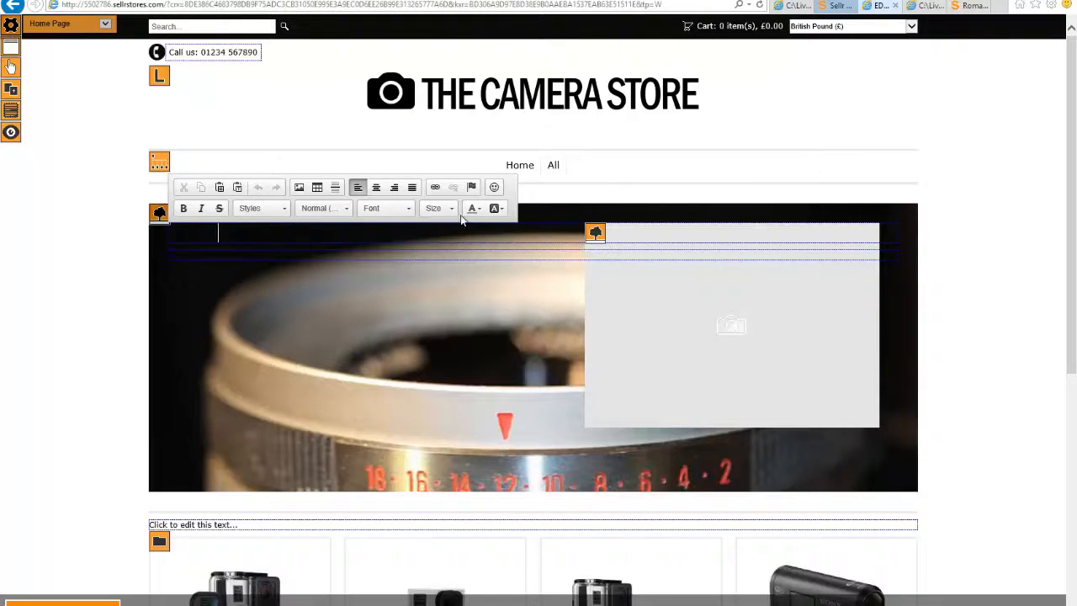
pyautogui.click(479, 208)
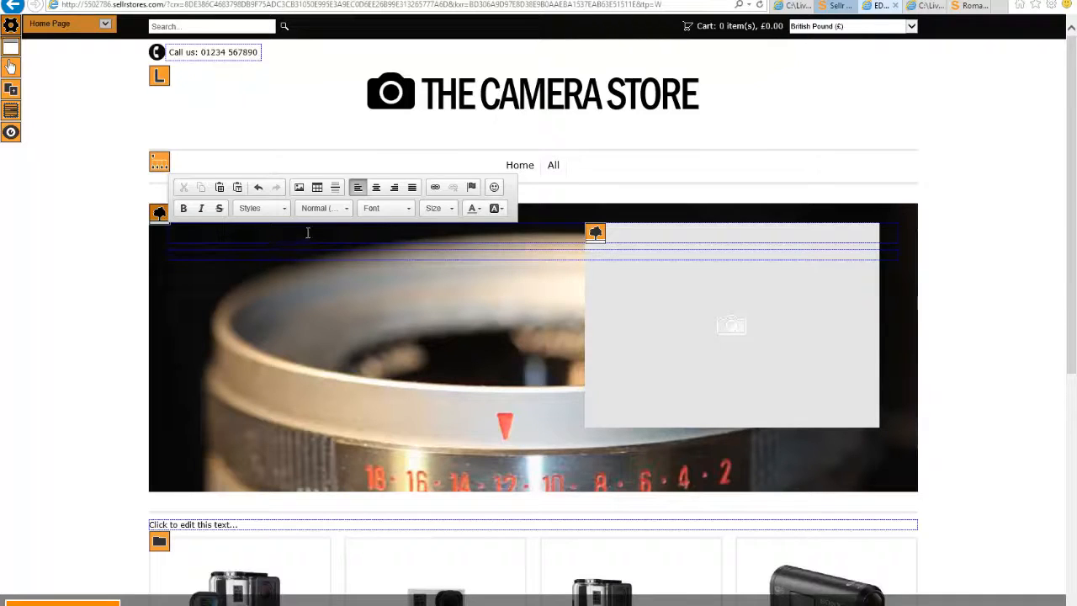
pyautogui.click(438, 208)
pyautogui.write('Welcome To')
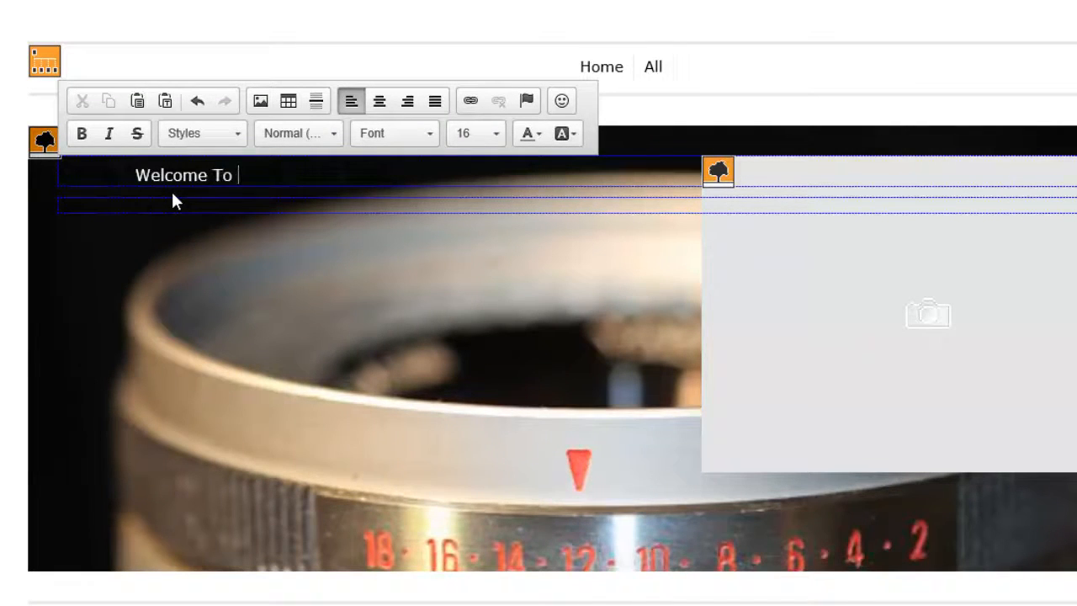
pyautogui.write('The C')
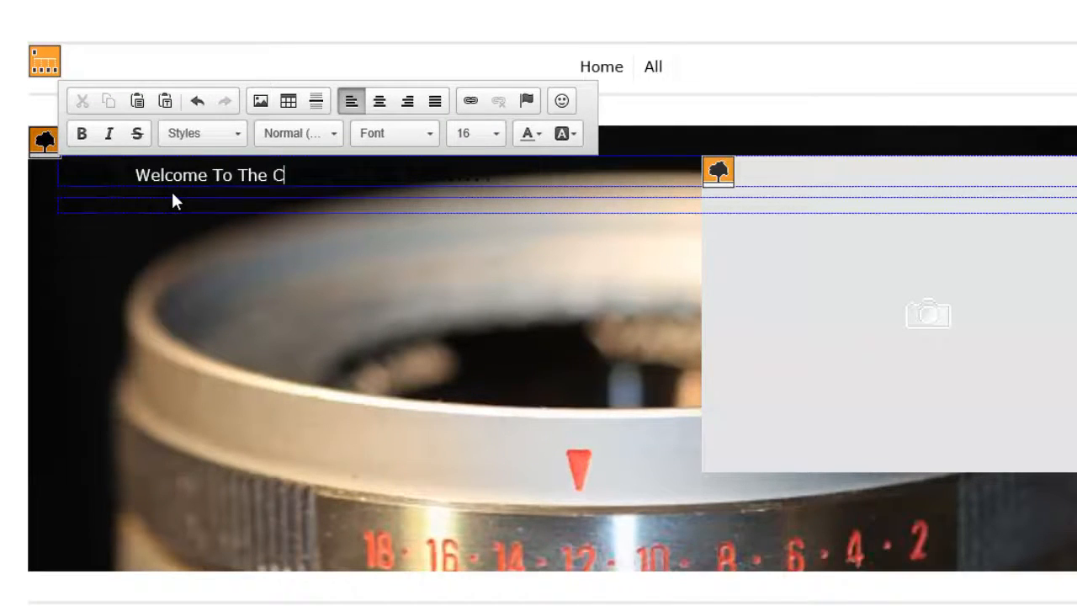
pyautogui.write('amera Store')
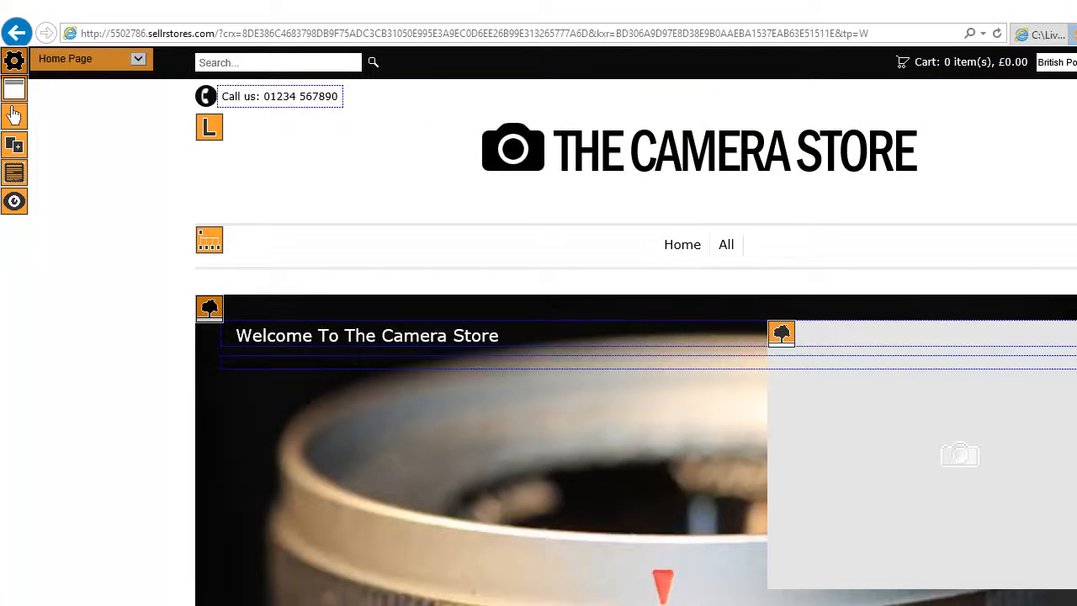
pyautogui.scroll(-3)
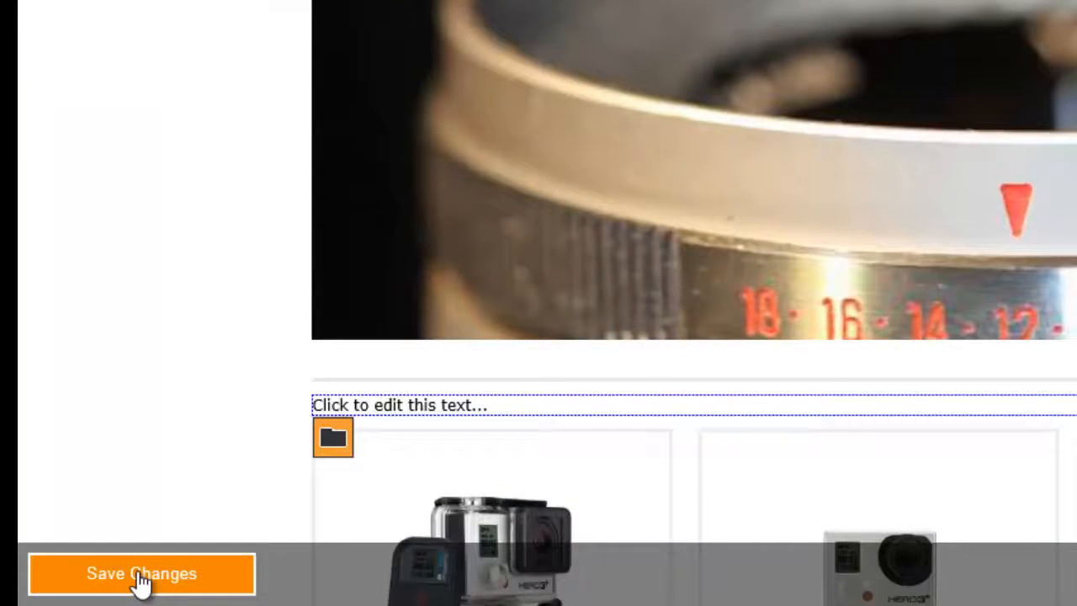
pyautogui.click(141, 572)
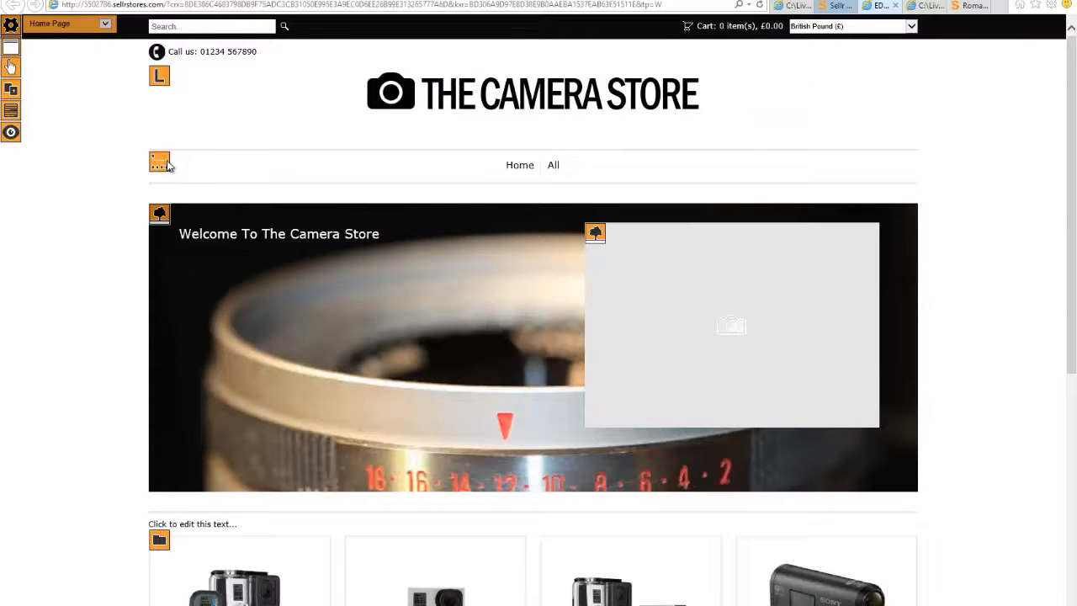
pyautogui.moveTo(284, 187)
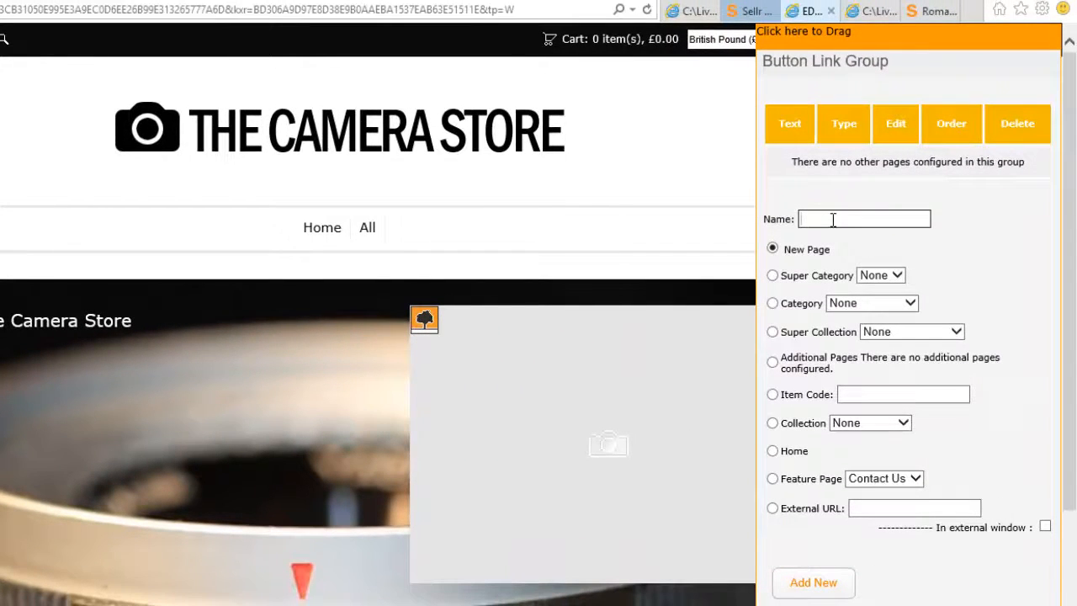
# Add a 'Contact Us' menu link to the Contact Us feature page
pyautogui.write('Contact Us')
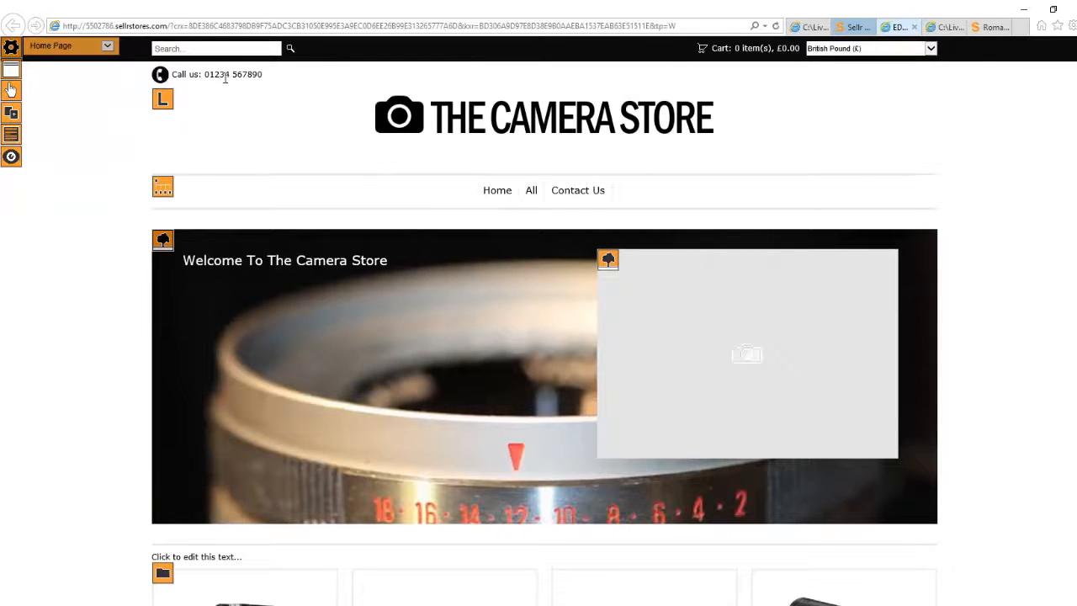
pyautogui.click(215, 74)
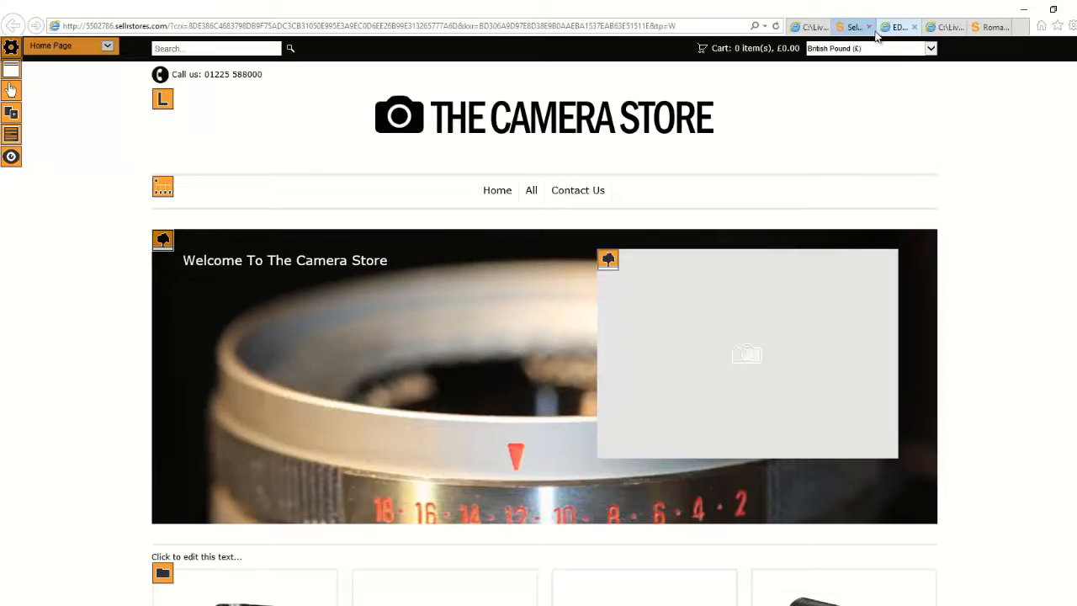
pyautogui.click(853, 26)
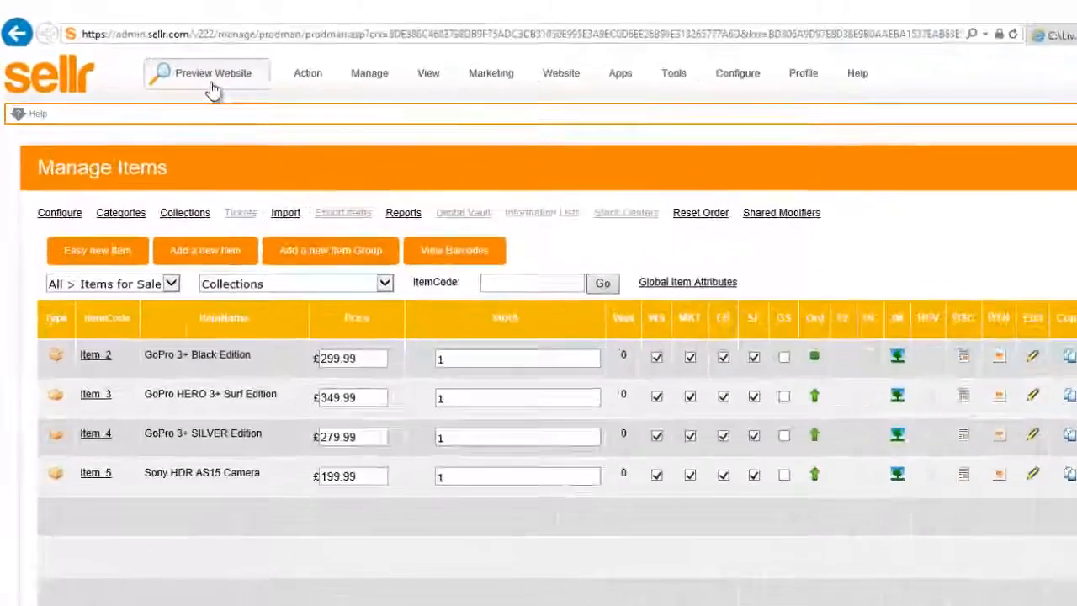
# Preview the live Camera Store and view the GoPro 3+ Black Edition product page
pyautogui.click(212, 73)
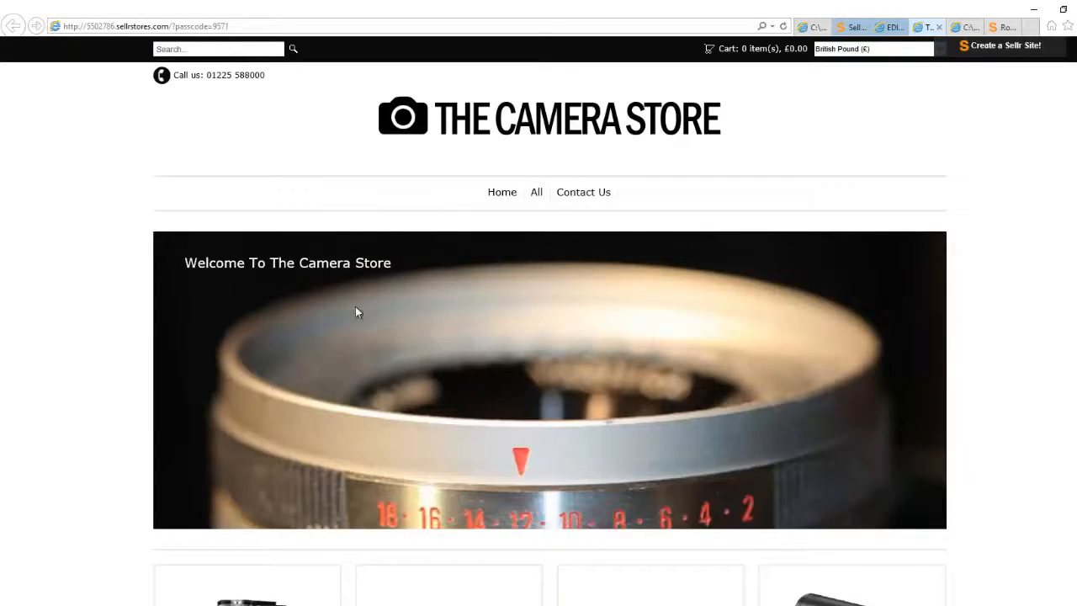
pyautogui.scroll(-3)
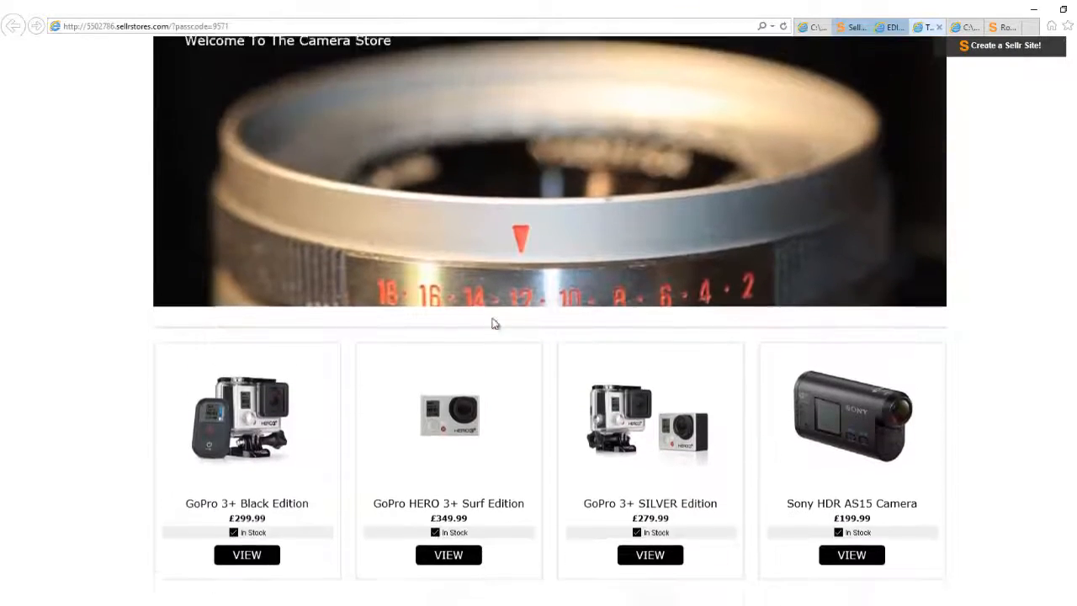
pyautogui.click(246, 554)
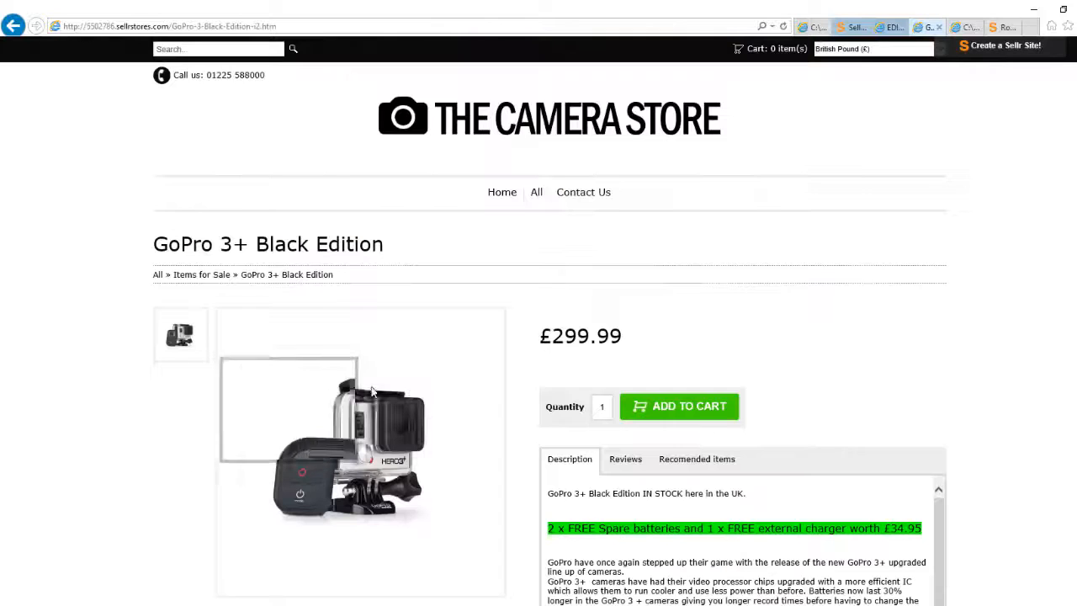
pyautogui.scroll(-3)
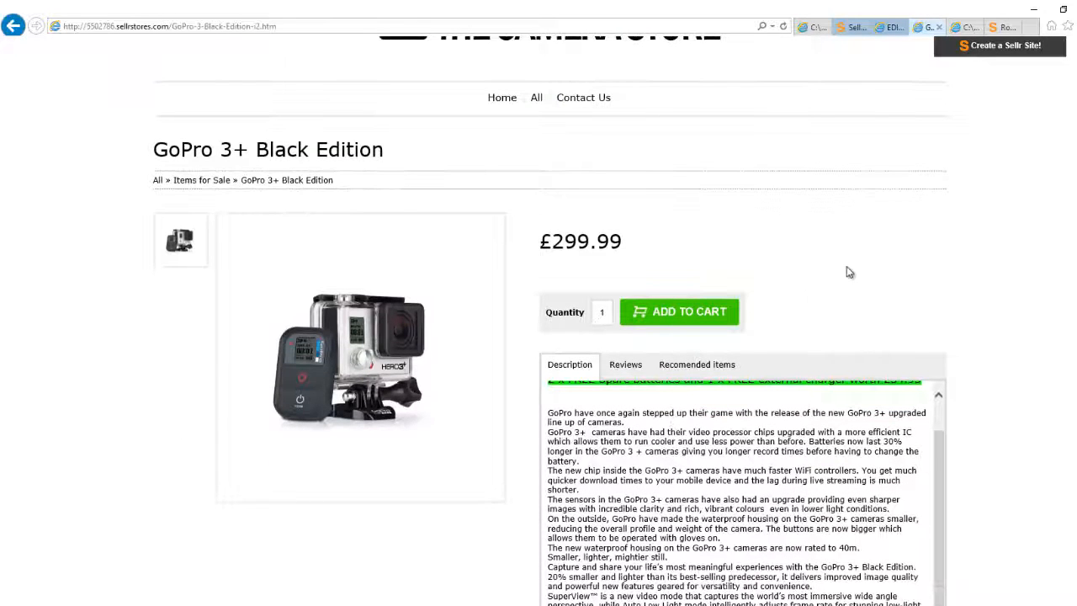
pyautogui.scroll(-3)
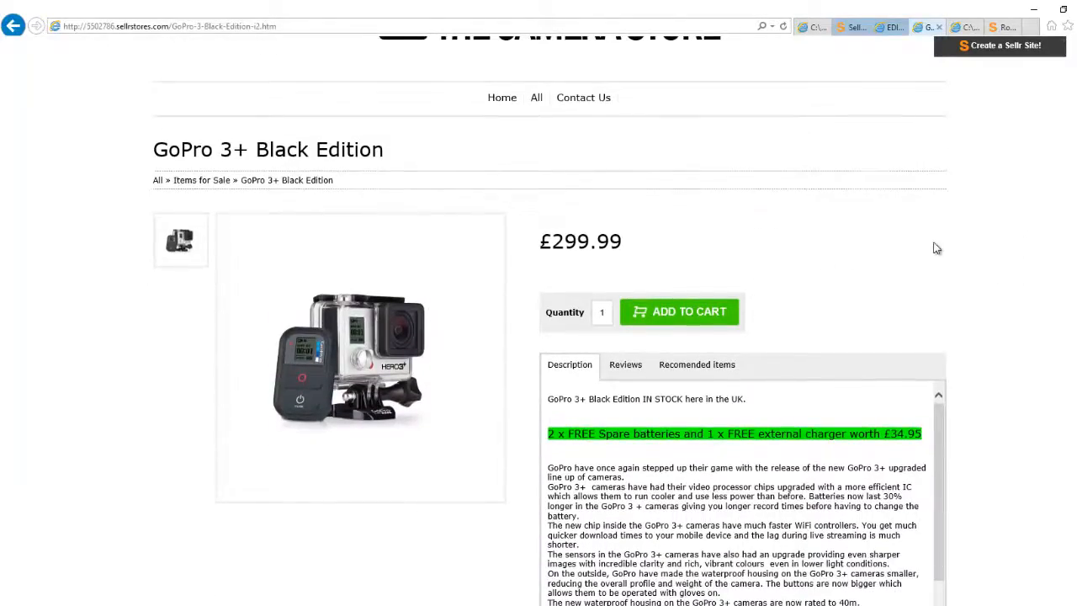
# Add the GoPro 3+ Black Edition (£299.99) to the cart and go back Home
pyautogui.click(679, 311)
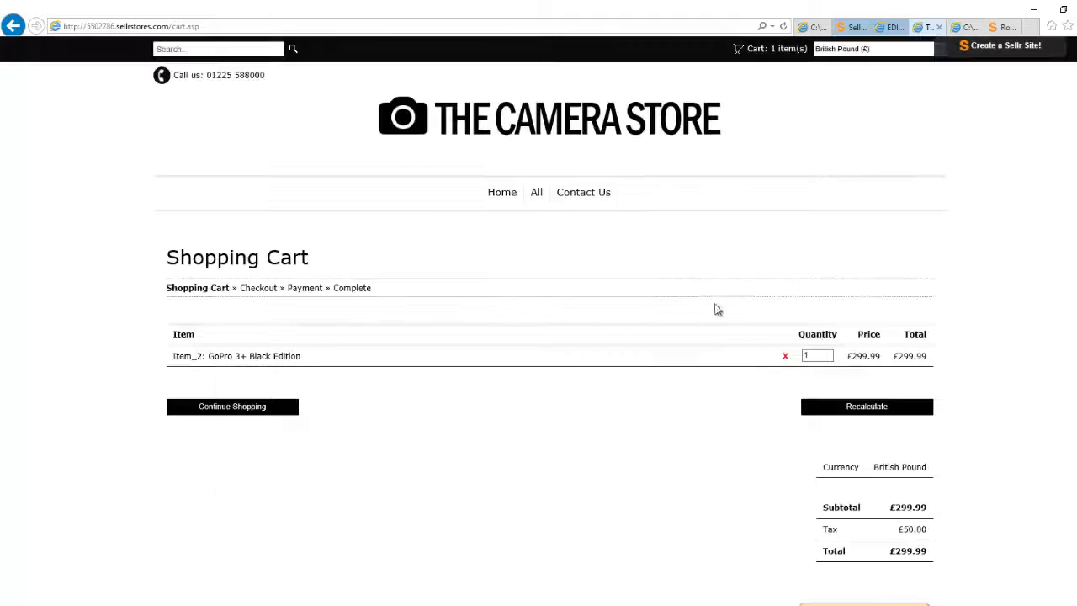
pyautogui.scroll(-3)
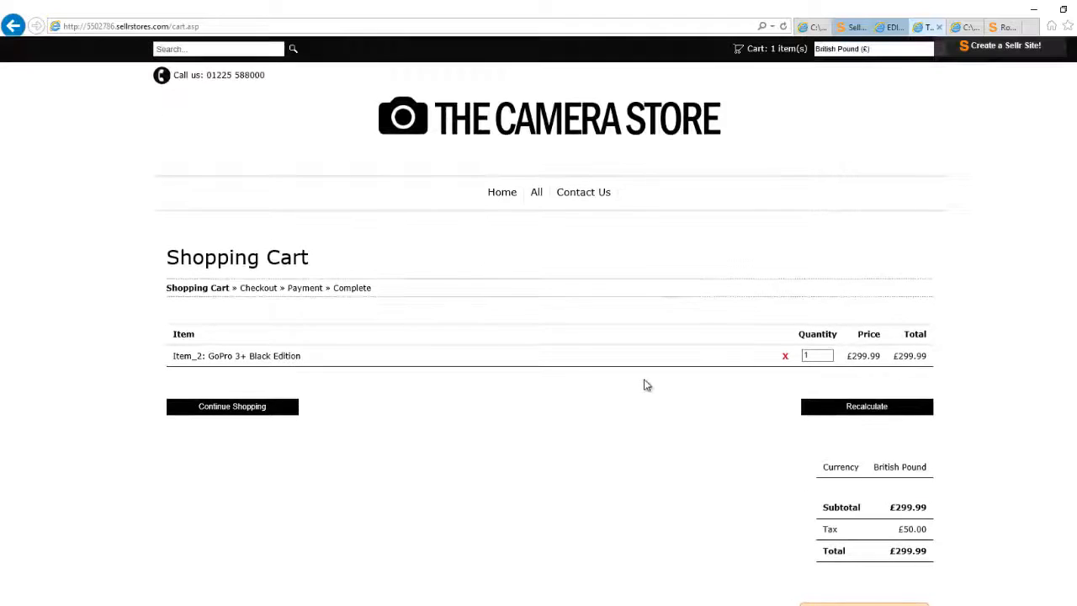
pyautogui.click(502, 192)
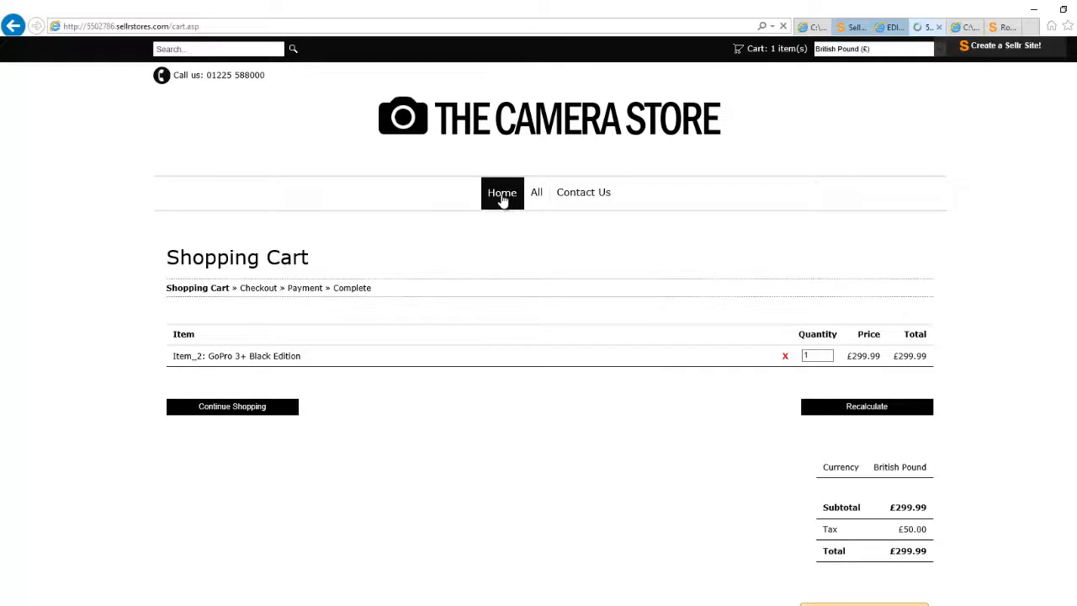
pyautogui.click(501, 192)
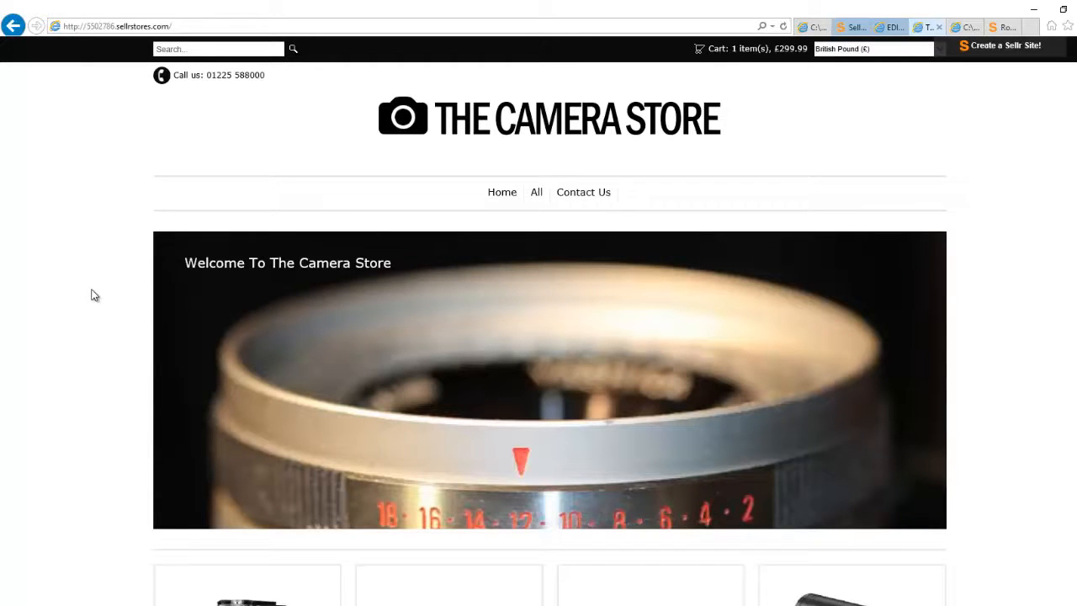